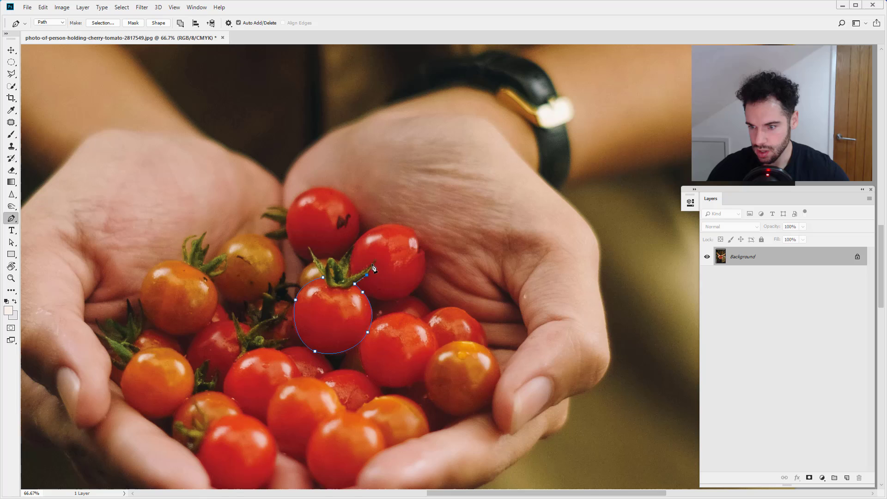
Extend the pen path around the cherry tomato's green stem
drag(373, 270, 374, 261)
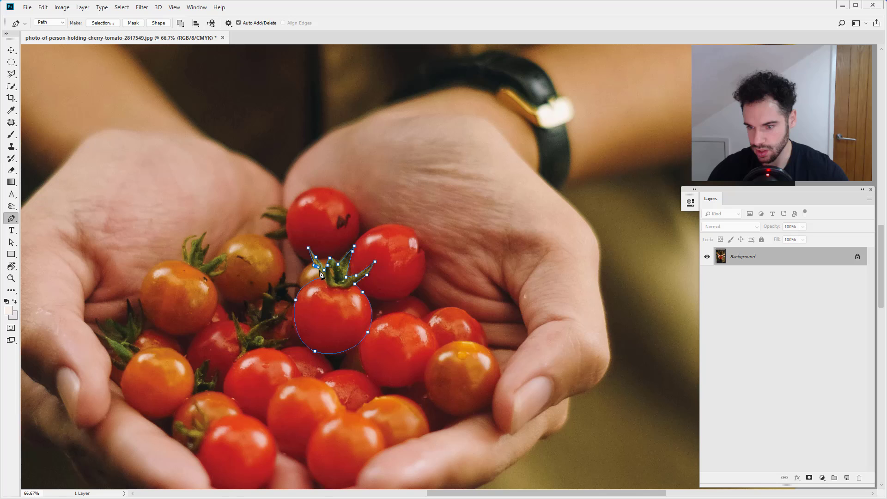
Turn the tomato-and-stem path into a selection via Make Selection
right_click(320, 274)
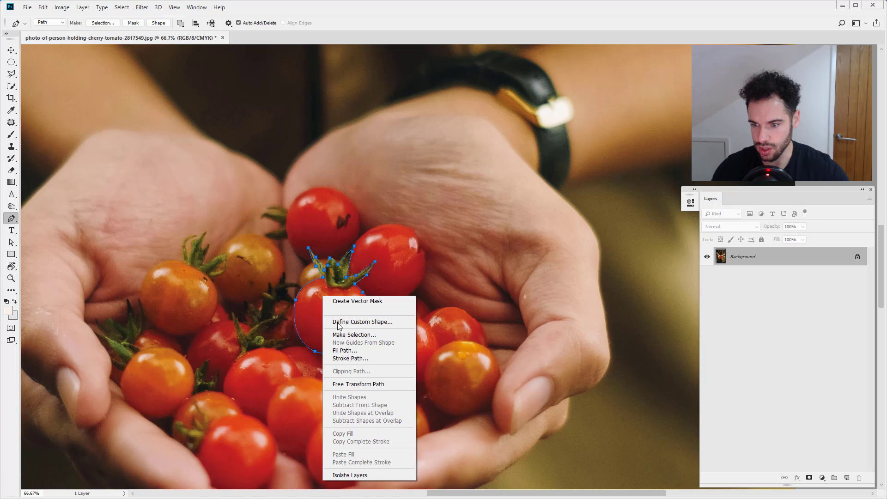
click(353, 335)
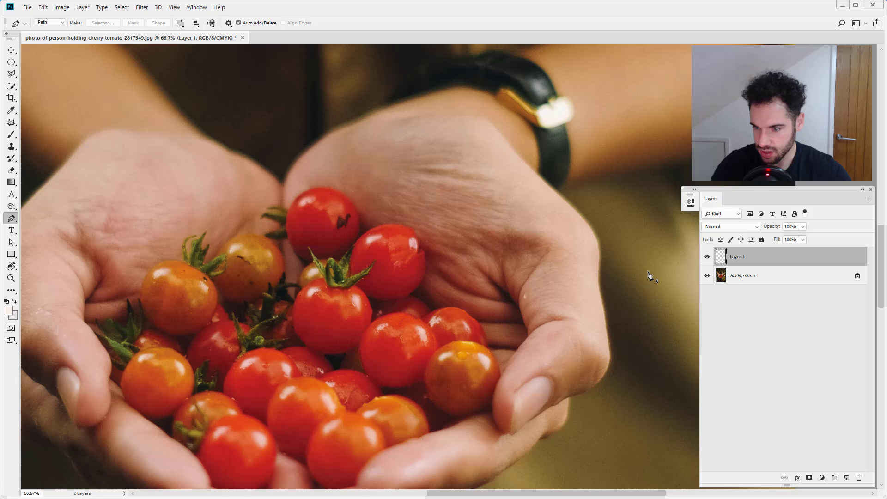
Duplicate the cut-out tomato layer with Ctrl+J for placing copies over the hands
click(11, 50)
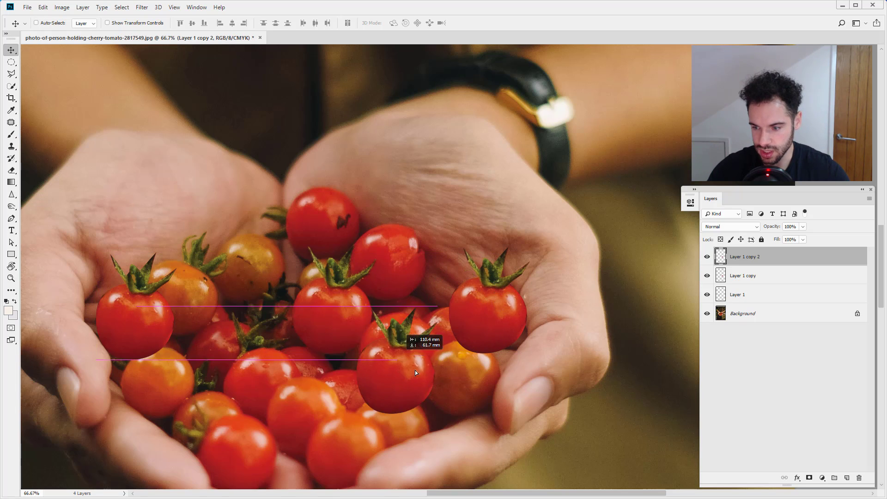
key(Ctrl+J)
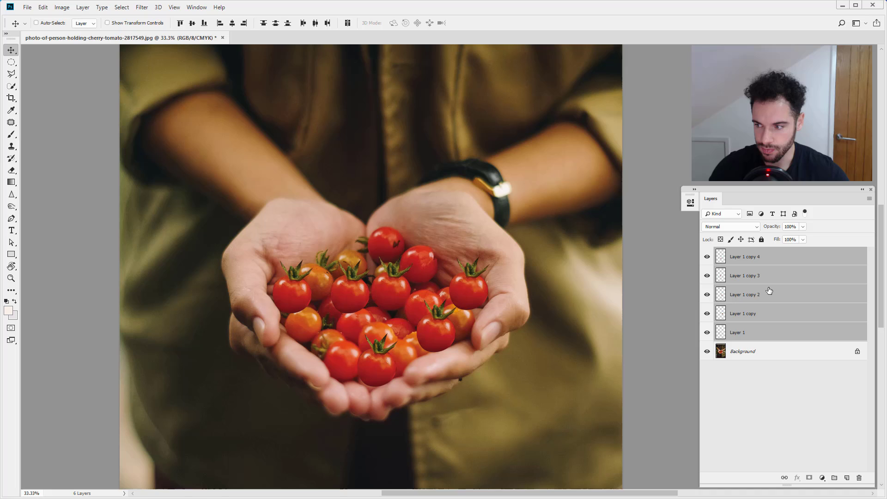
Select Layer 1 copy 4 through Layer 1 so all five tomato layers are highlighted
click(745, 256)
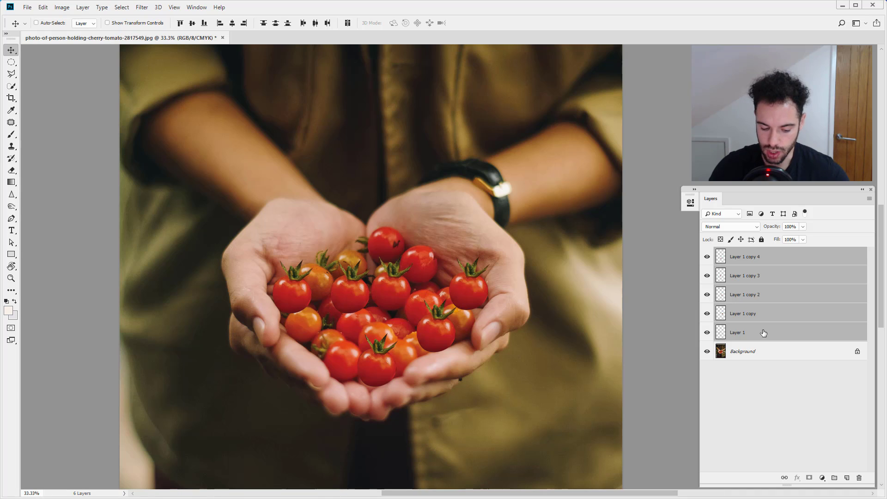
click(737, 331)
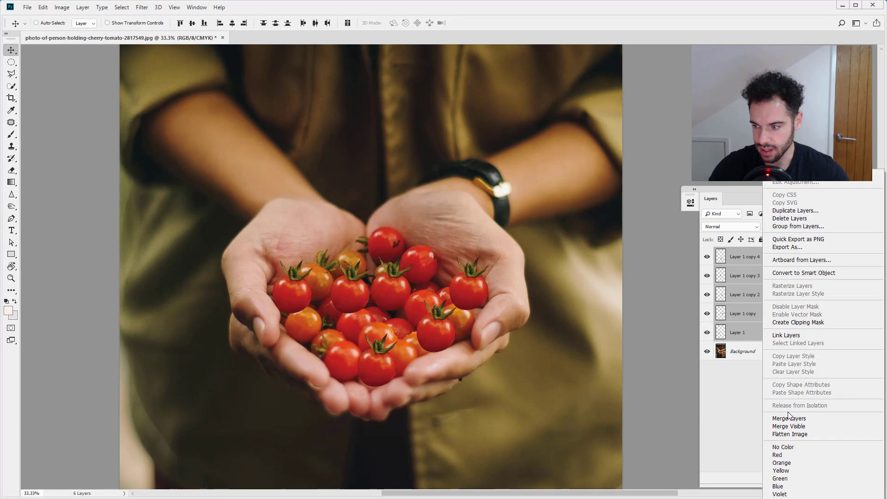
Merge the five tomato layers into Layer 1 copy 4 and move it back over the hands
click(790, 417)
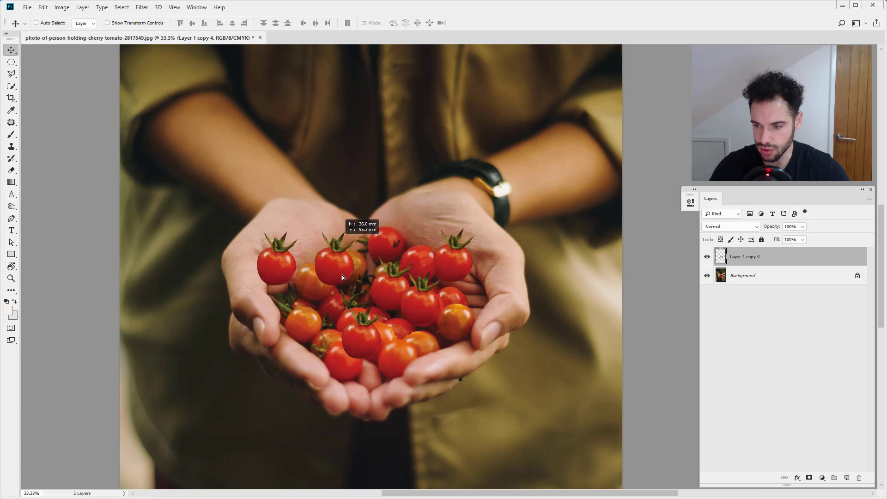
drag(342, 277, 274, 277)
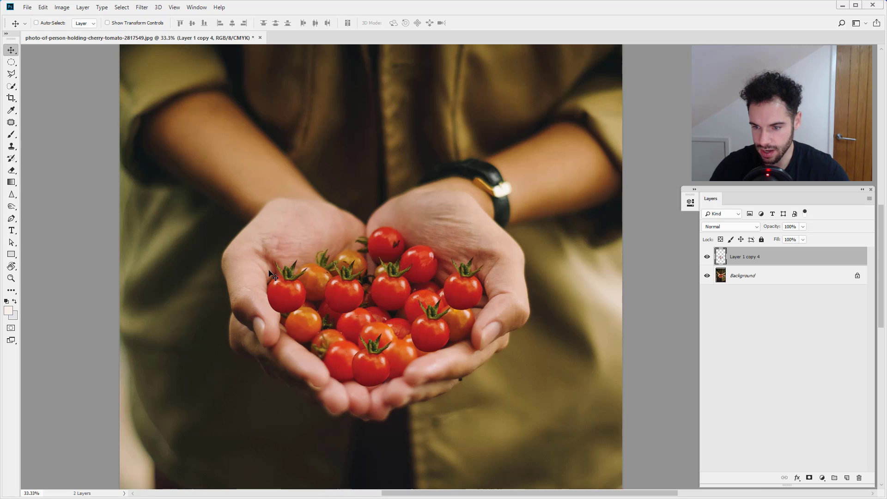
mouse_move(290, 221)
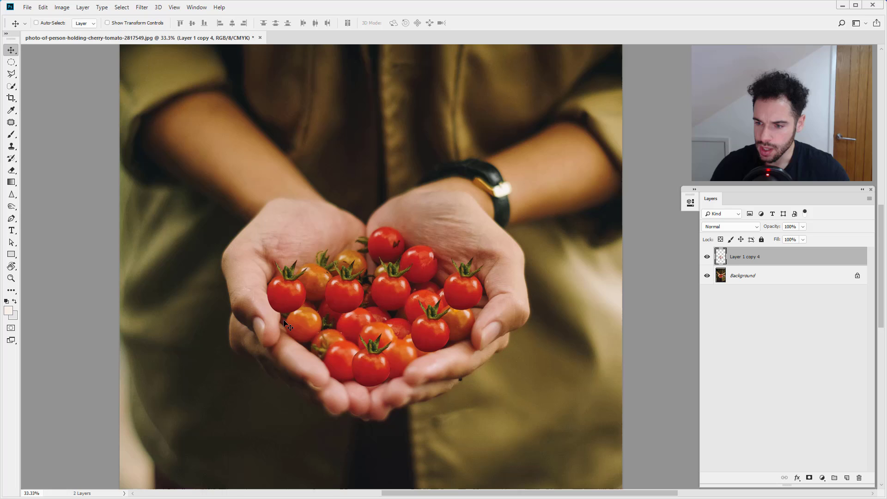
mouse_move(261, 255)
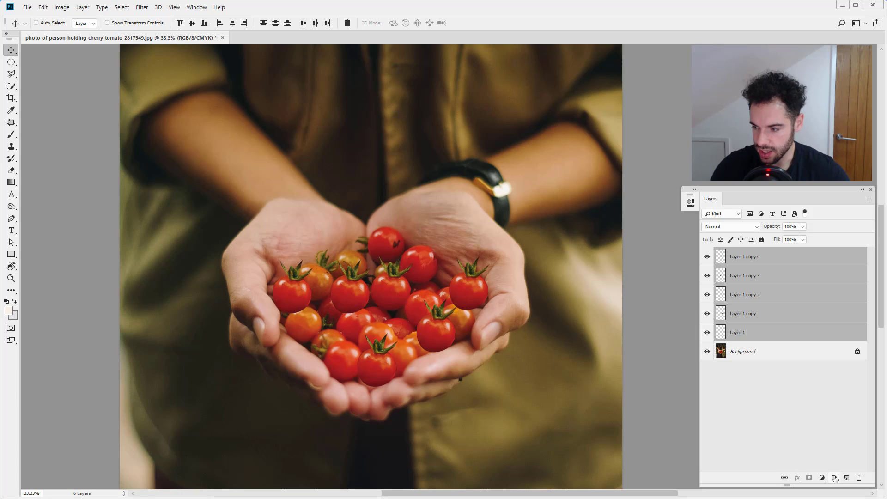
Gather the restored five tomato layers into Group 1 above the background
click(834, 477)
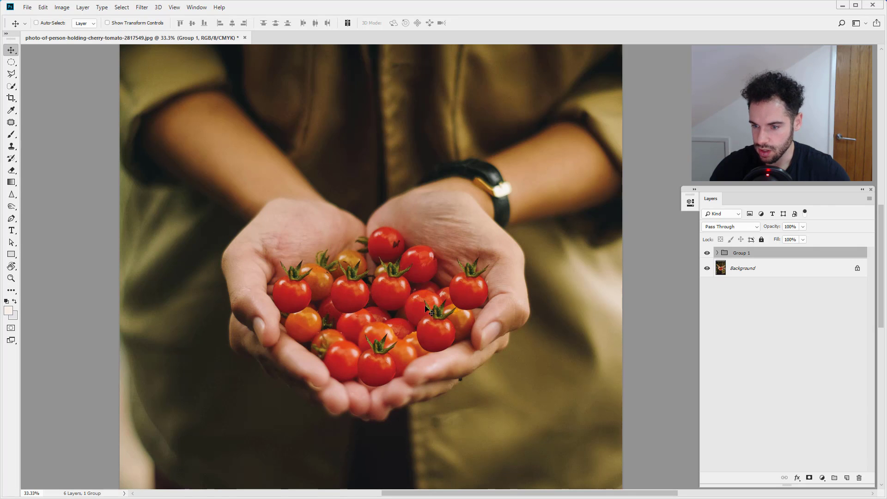
click(717, 253)
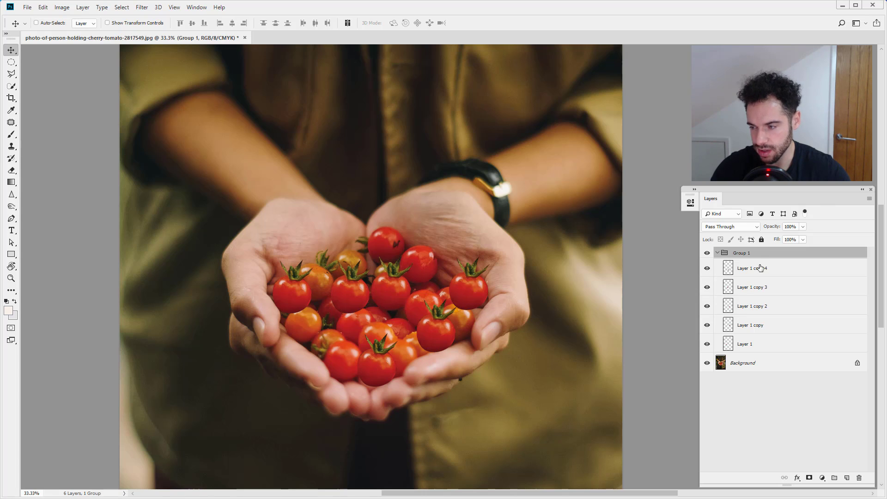
click(752, 268)
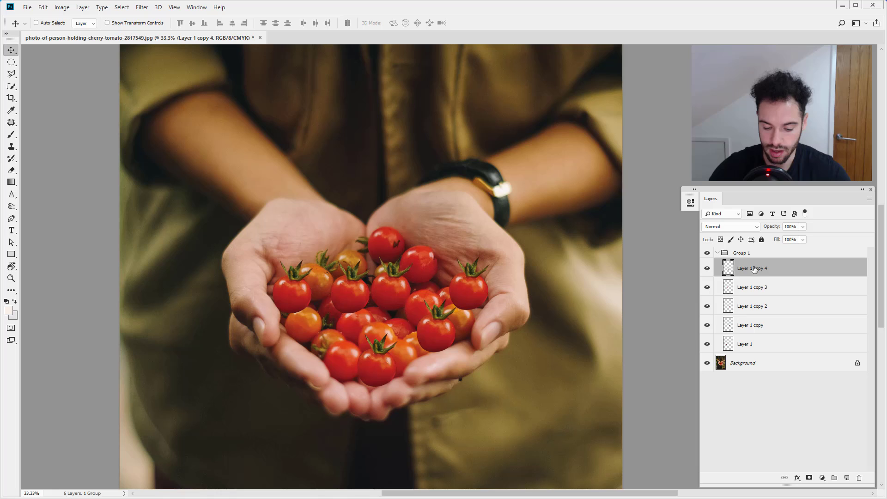
key(Ctrl+t)
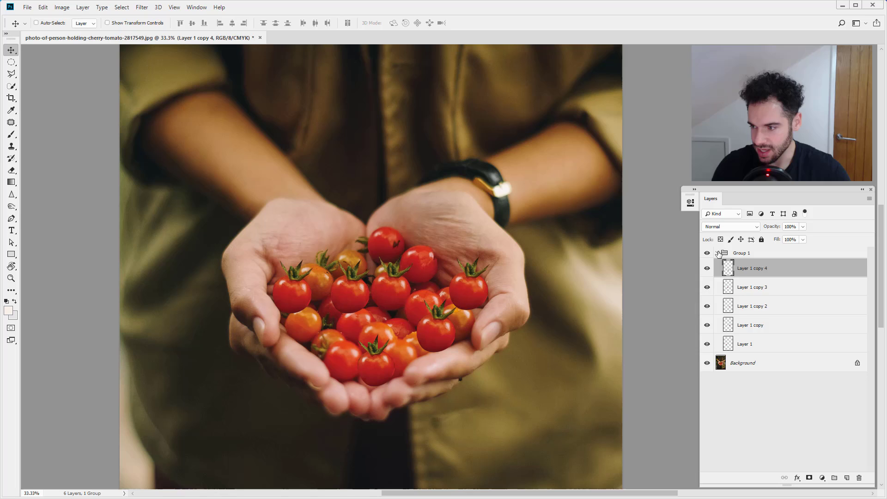
click(716, 253)
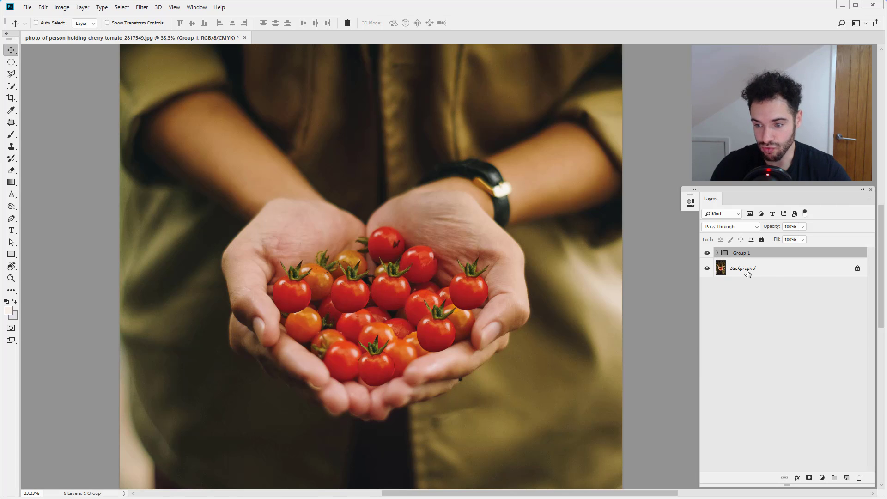